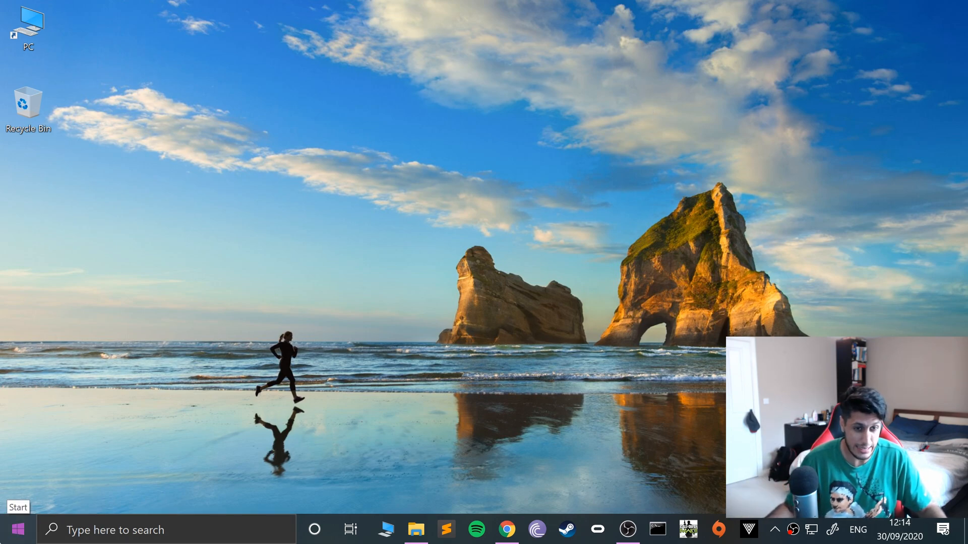
Search 'game' in Start to reach the Set up USB game controllers panel
{"action": "type", "text": "game"}
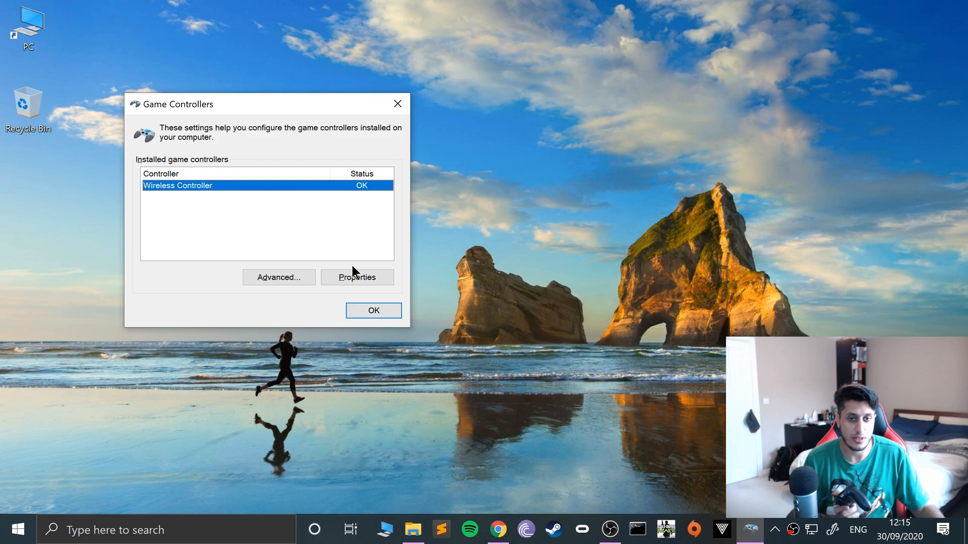
View the Wireless Controller's Test page, which ends in a not-connected-correctly error
{"action": "left_click", "coordinate": [356, 277]}
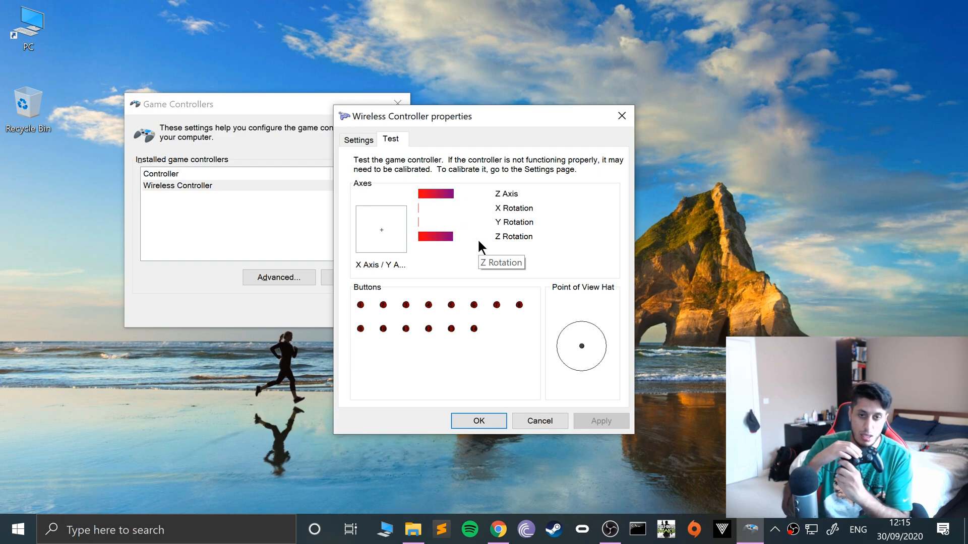
{"action": "mouse_move", "coordinate": [386, 213]}
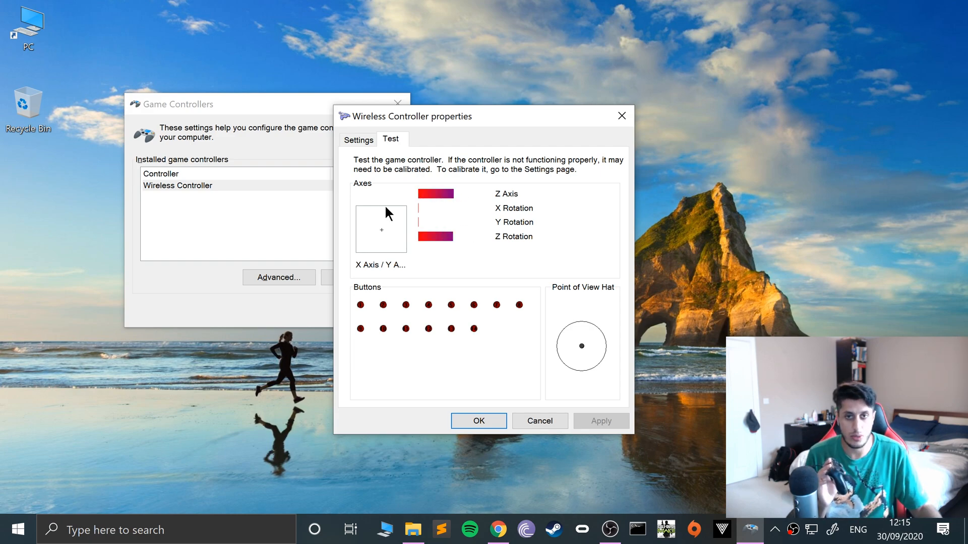
{"action": "left_click_drag", "start_coordinate": [433, 116], "coordinate": [281, 96]}
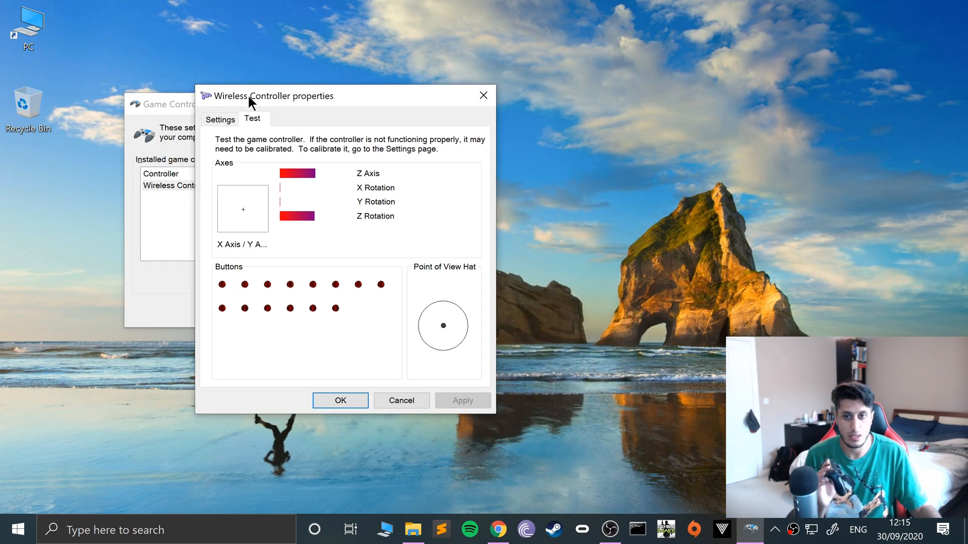
{"action": "mouse_move", "coordinate": [417, 190]}
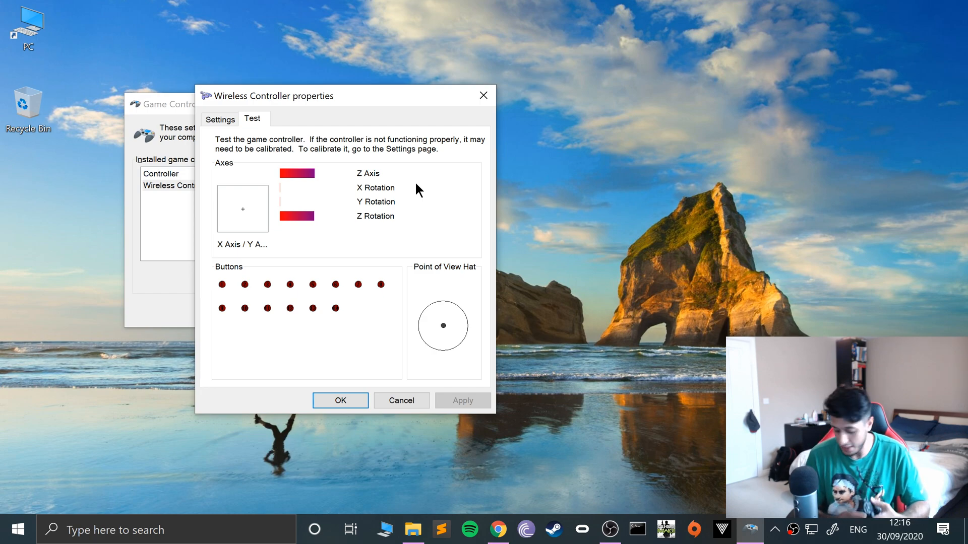
{"action": "left_click", "coordinate": [339, 401]}
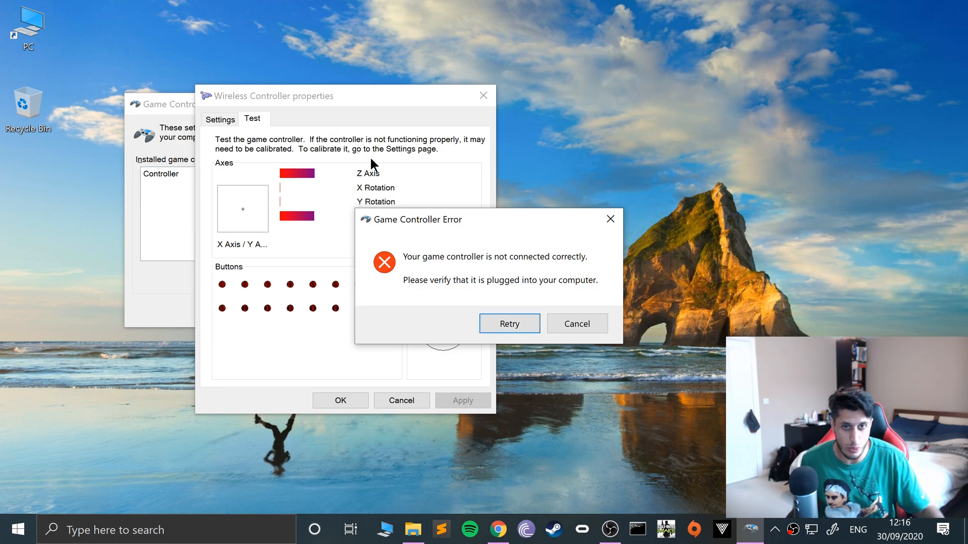
Cancel the Game Controller Error dialog, leaving the installed controllers list empty
{"action": "left_click", "coordinate": [576, 324]}
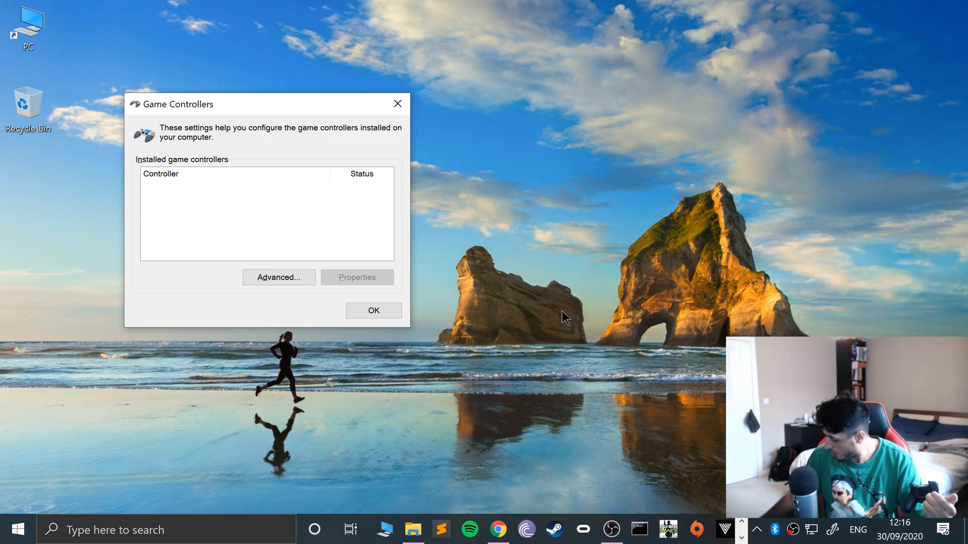
{"action": "mouse_move", "coordinate": [527, 332]}
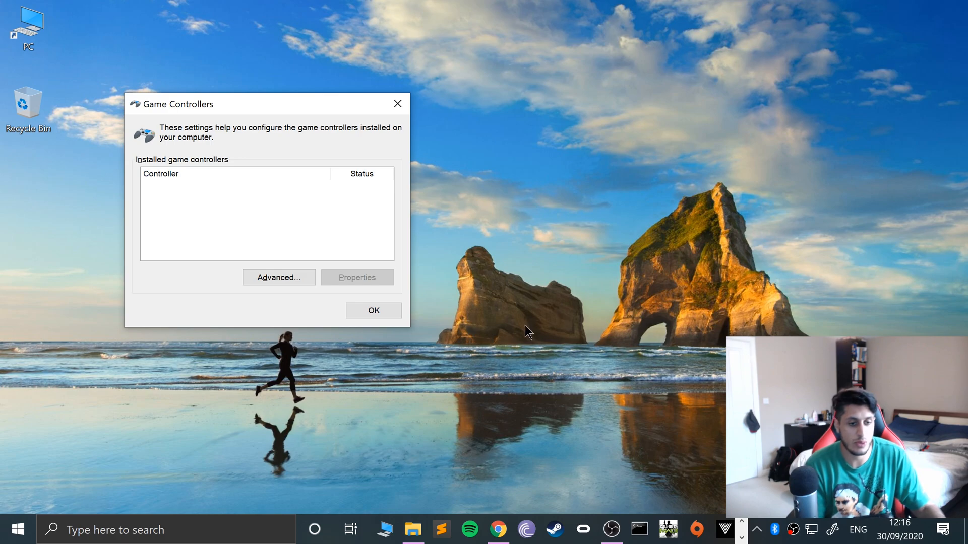
Re-pair the Wireless Controller via Bluetooth & other devices > Add device > Bluetooth
{"action": "type", "text": "blu"}
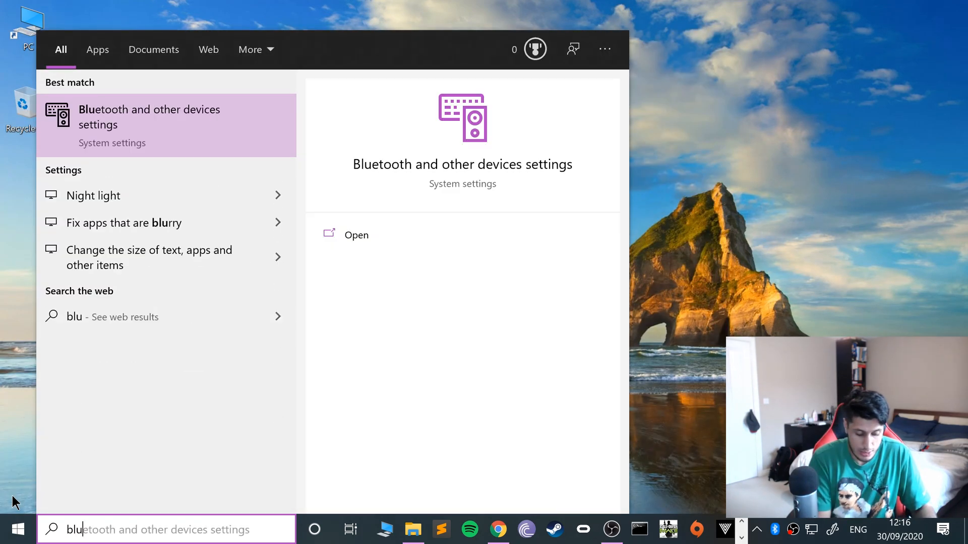
{"action": "left_click", "coordinate": [356, 235]}
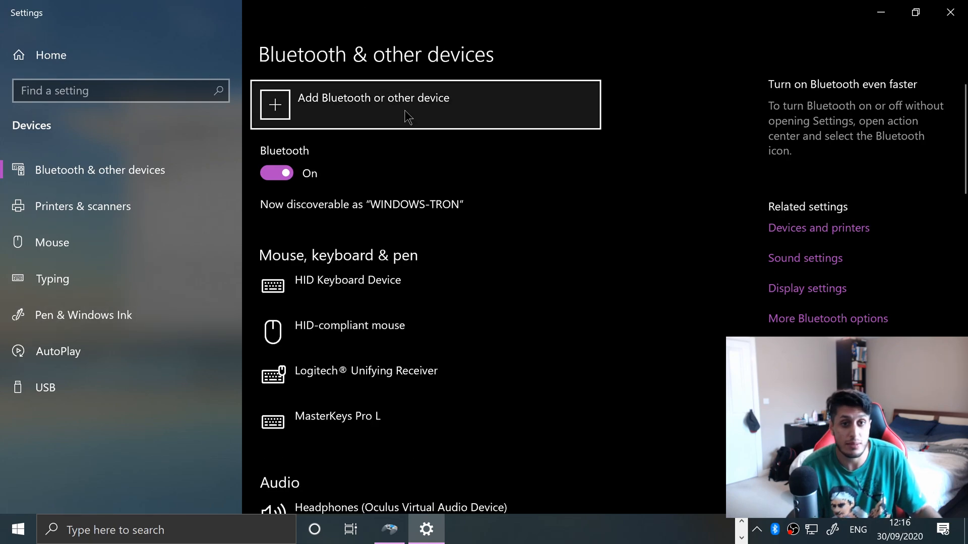
{"action": "left_click", "coordinate": [373, 97]}
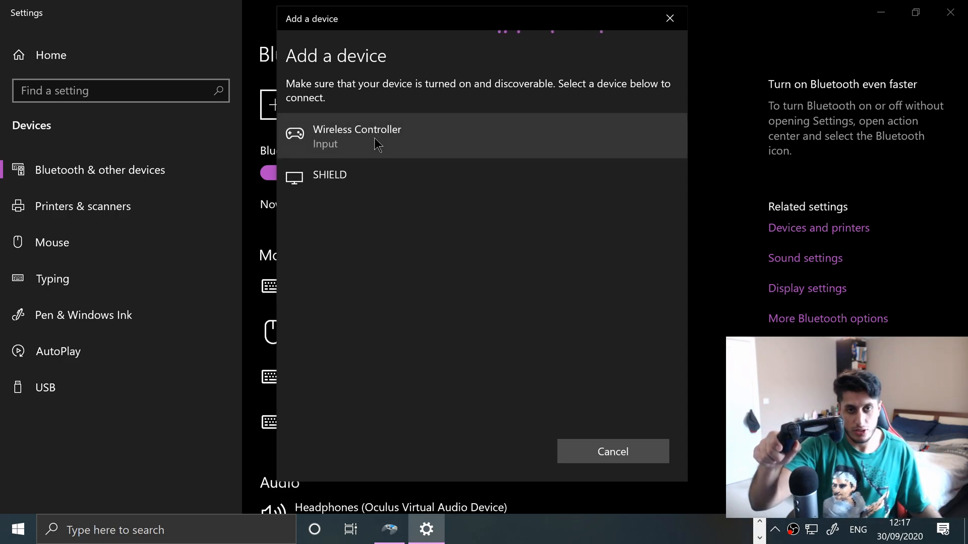
{"action": "left_click", "coordinate": [357, 136]}
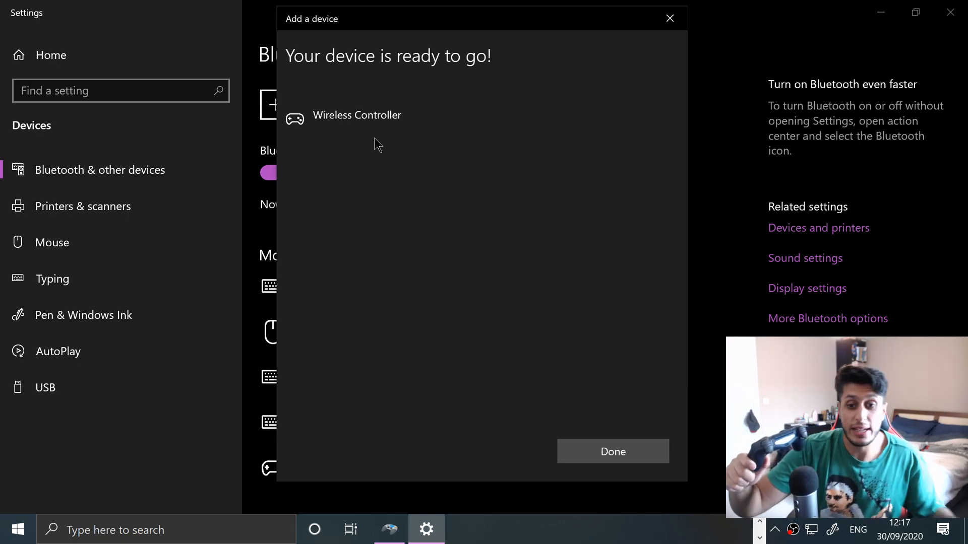
{"action": "mouse_move", "coordinate": [706, 337]}
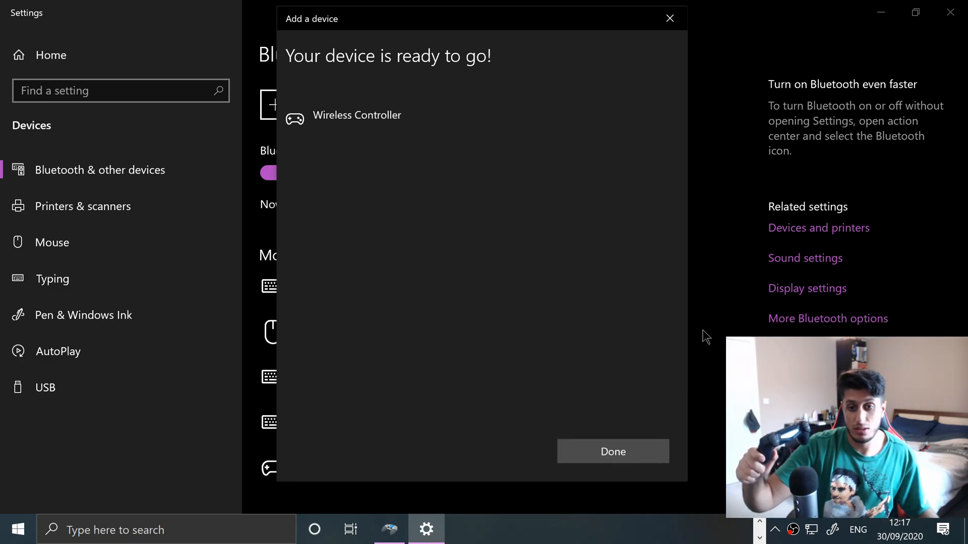
{"action": "left_click", "coordinate": [612, 452]}
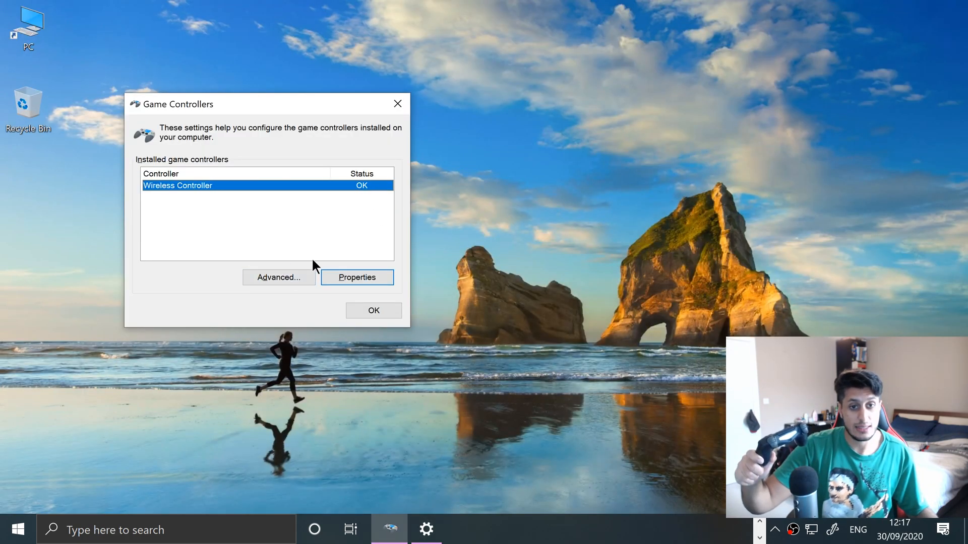
View the re-paired Wireless Controller's Test page, now showing no error
{"action": "left_click", "coordinate": [357, 277]}
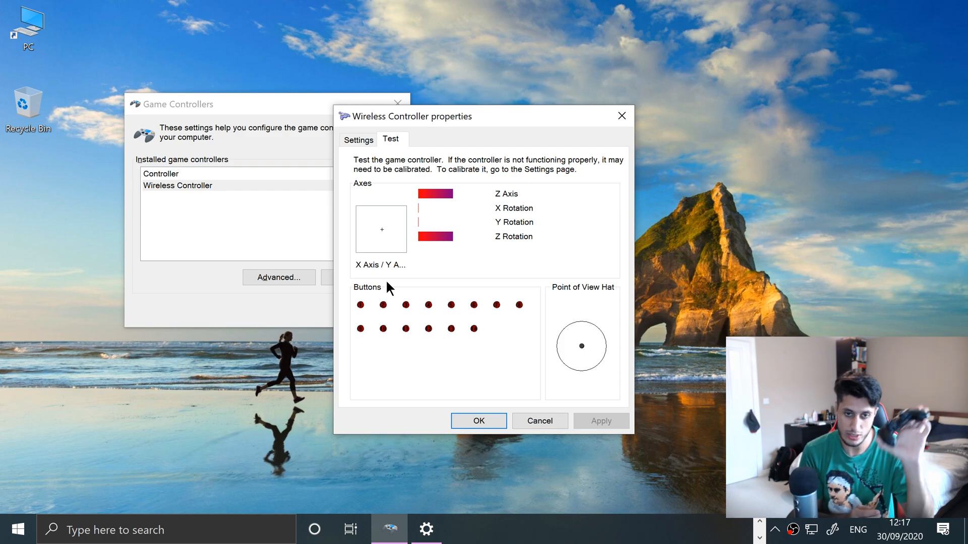
{"action": "mouse_move", "coordinate": [433, 216]}
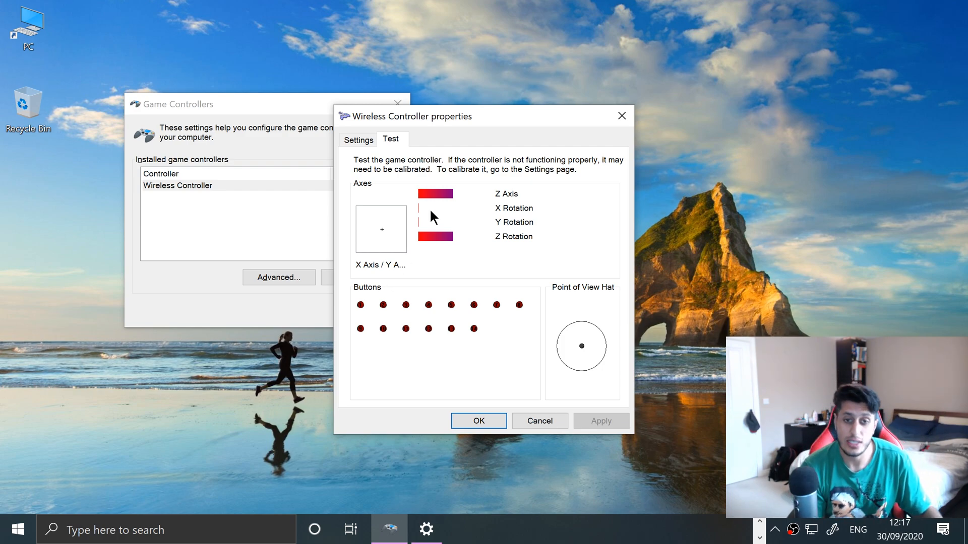
{"action": "mouse_move", "coordinate": [587, 306]}
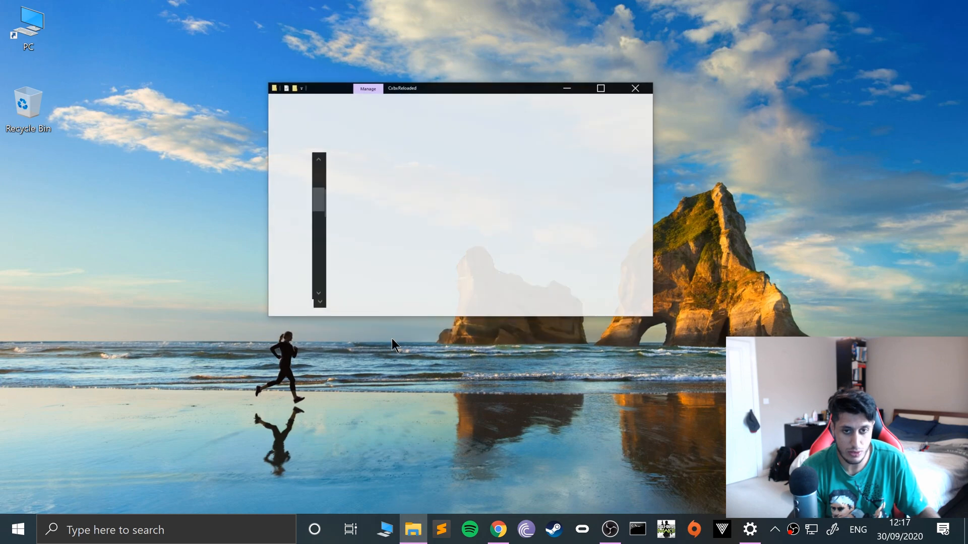
Launch cxbx.exe from the CxbxReloaded folder and reach its Settings menu
{"action": "left_click", "coordinate": [600, 88]}
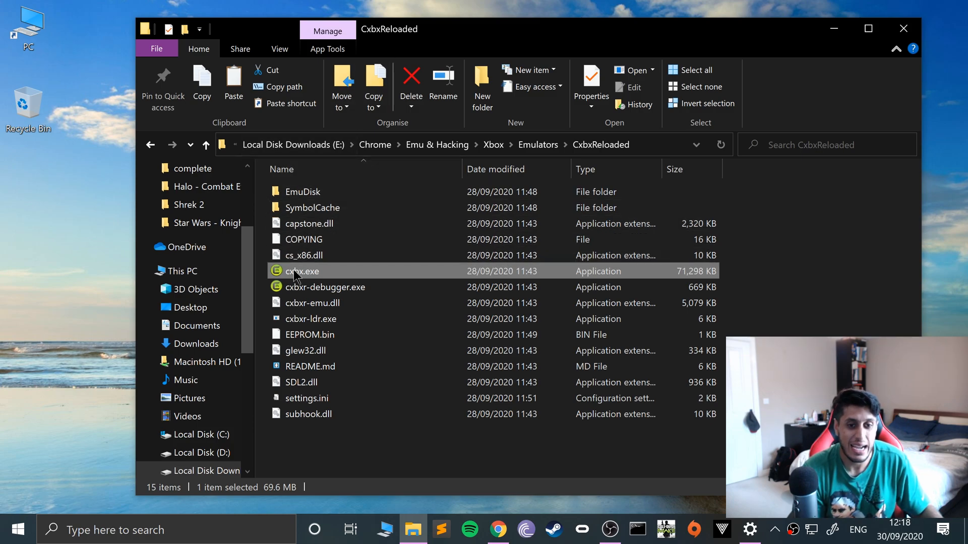
{"action": "double_click", "coordinate": [302, 272]}
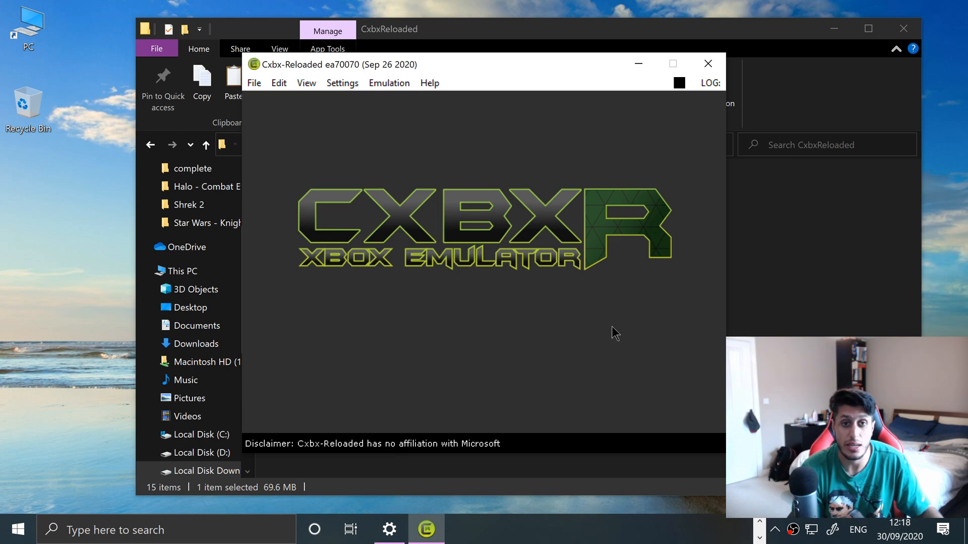
{"action": "left_click", "coordinate": [342, 83]}
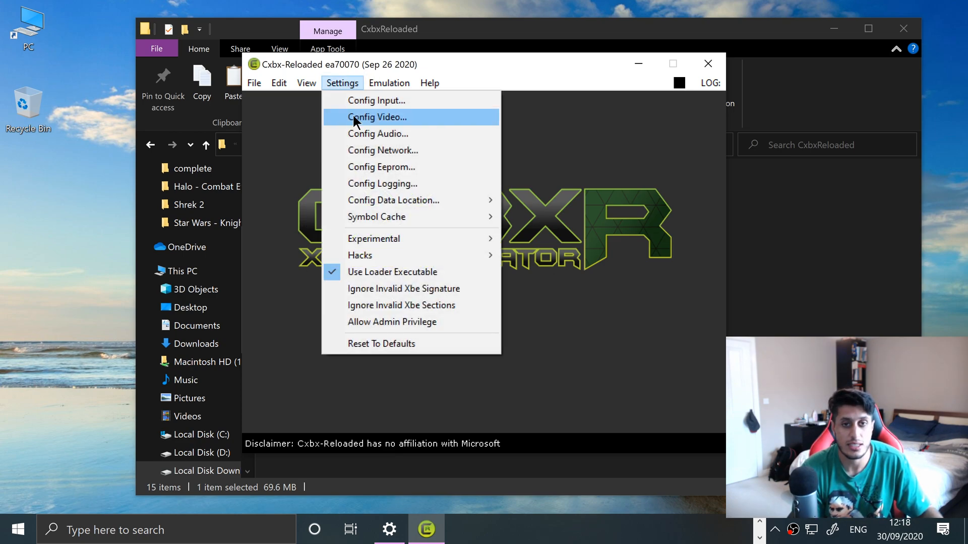
In Config Input, keep MS Controller Duke on Port 1 and enter its Configure mapping
{"action": "left_click", "coordinate": [376, 100]}
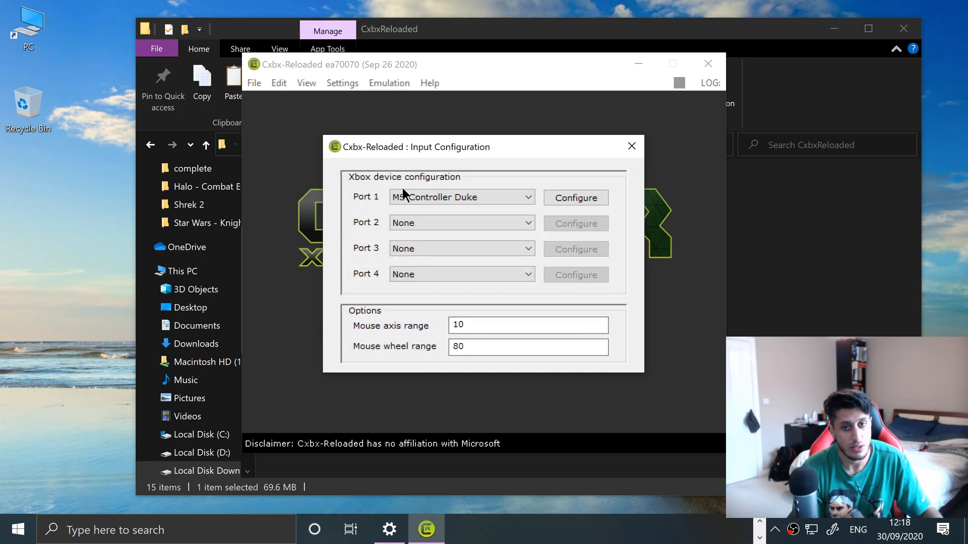
{"action": "left_click", "coordinate": [462, 197]}
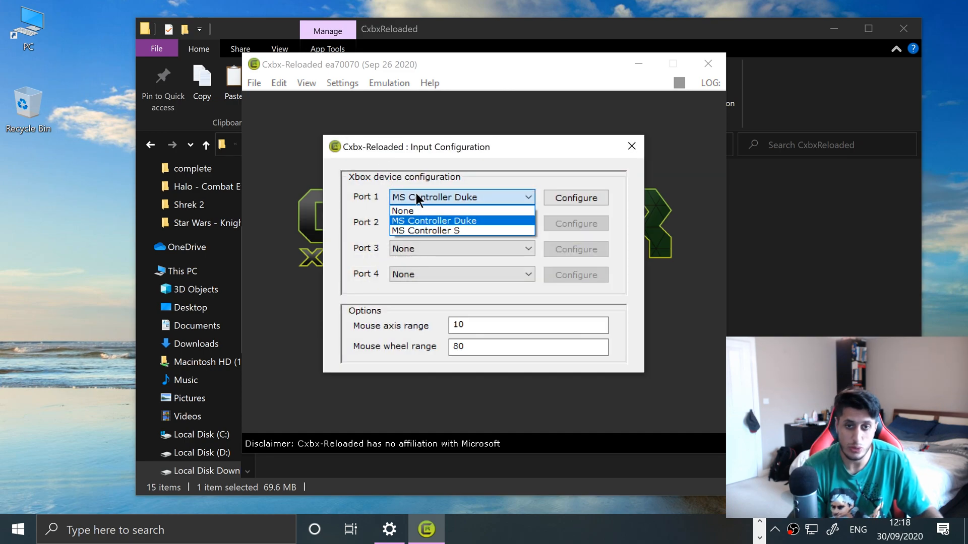
{"action": "mouse_move", "coordinate": [423, 210]}
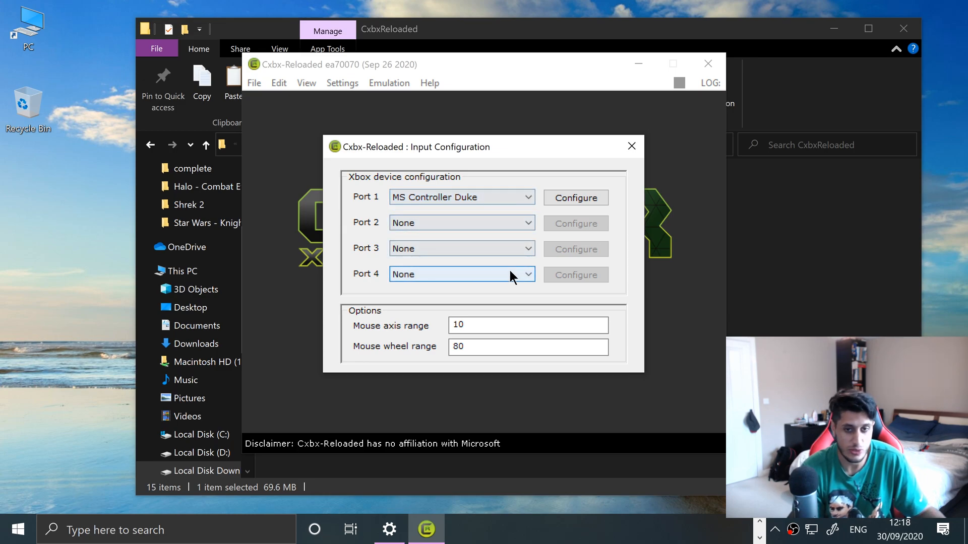
{"action": "left_click", "coordinate": [575, 198]}
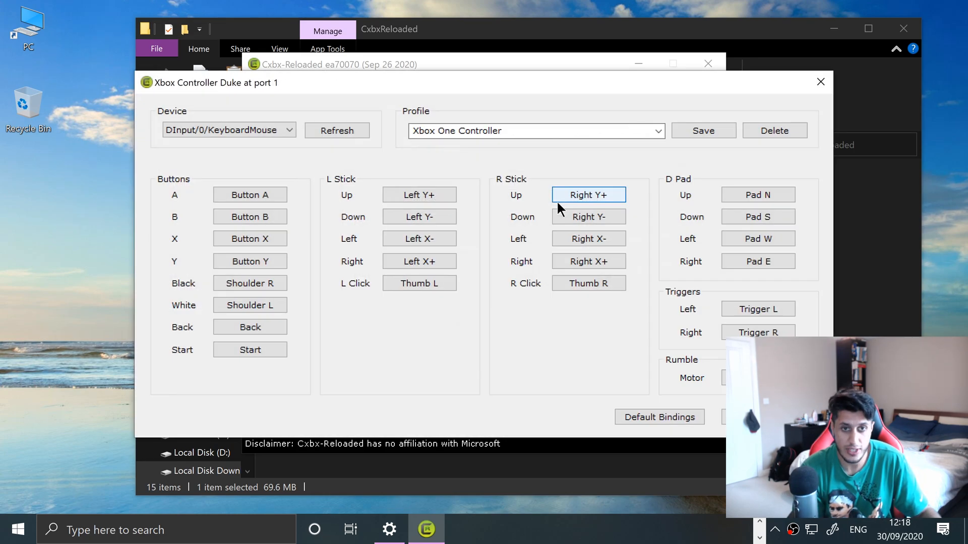
{"action": "left_click", "coordinate": [419, 239]}
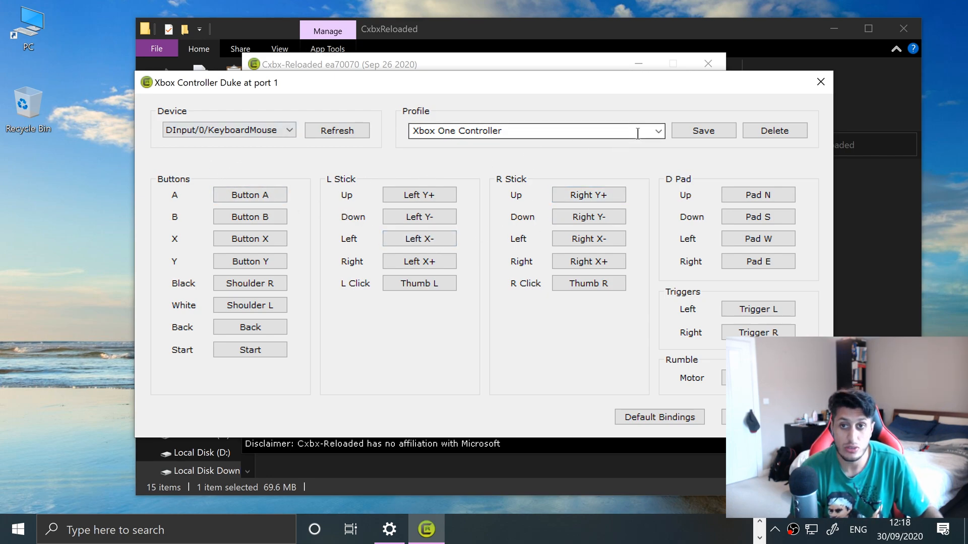
Rename the Port 1 profile to 'PS4 Controller'
{"action": "left_click", "coordinate": [653, 130]}
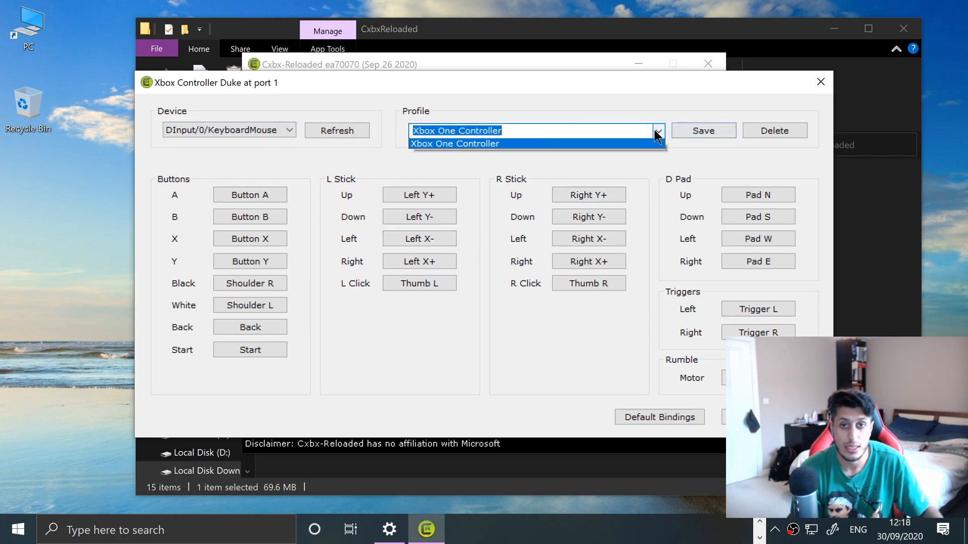
{"action": "left_click", "coordinate": [456, 143]}
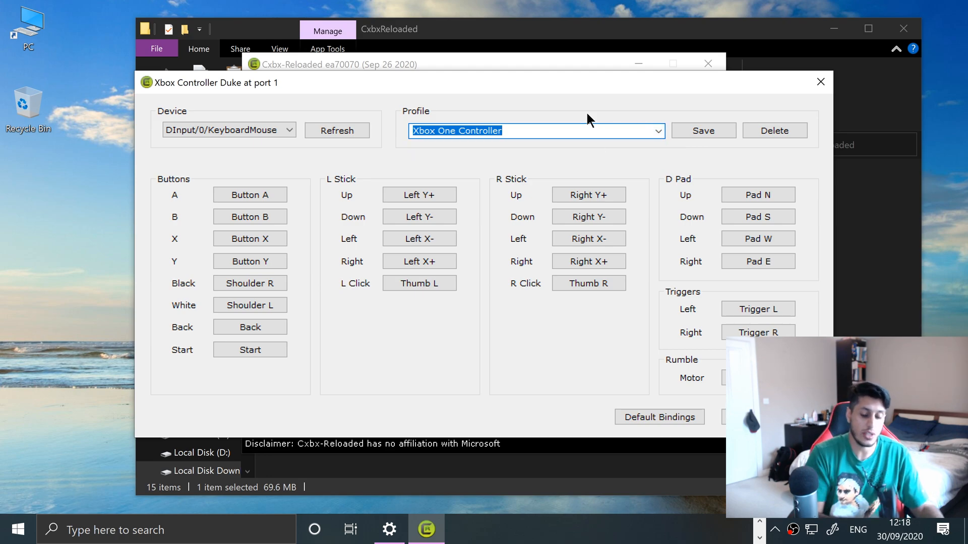
{"action": "type", "text": "PS4 Contro"}
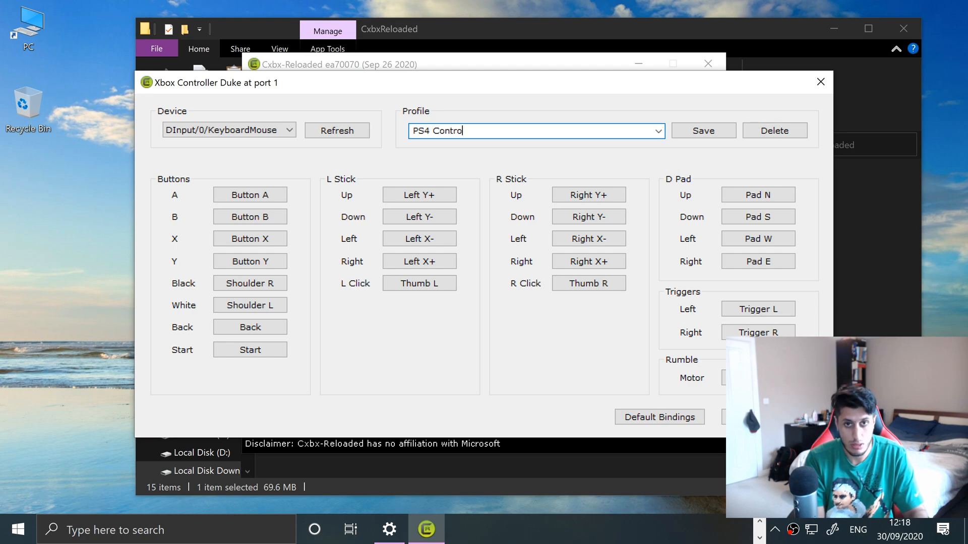
{"action": "type", "text": "ller"}
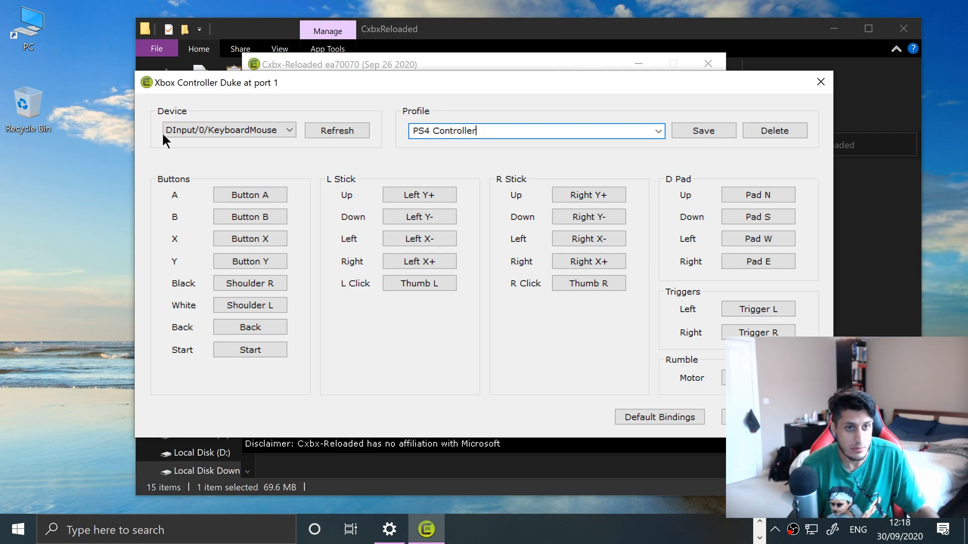
{"action": "left_click", "coordinate": [229, 130]}
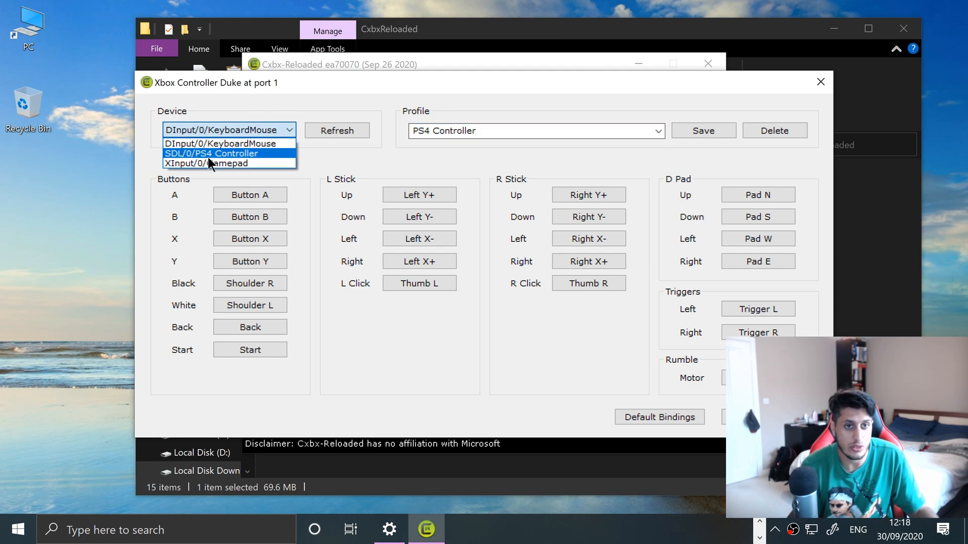
Select SDL/0/PS4 Controller as the device and clear all existing bindings, confirming Yes
{"action": "left_click", "coordinate": [210, 153]}
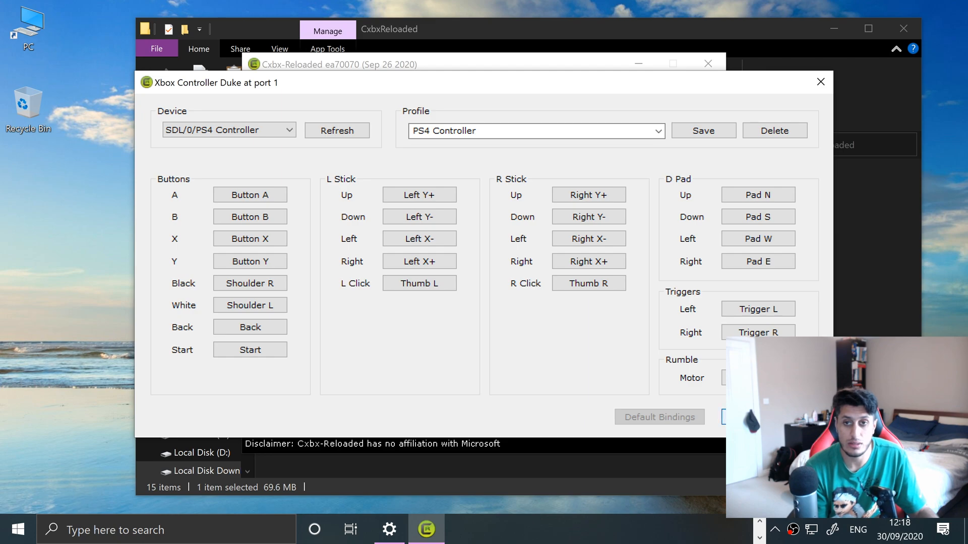
{"action": "left_click", "coordinate": [658, 416]}
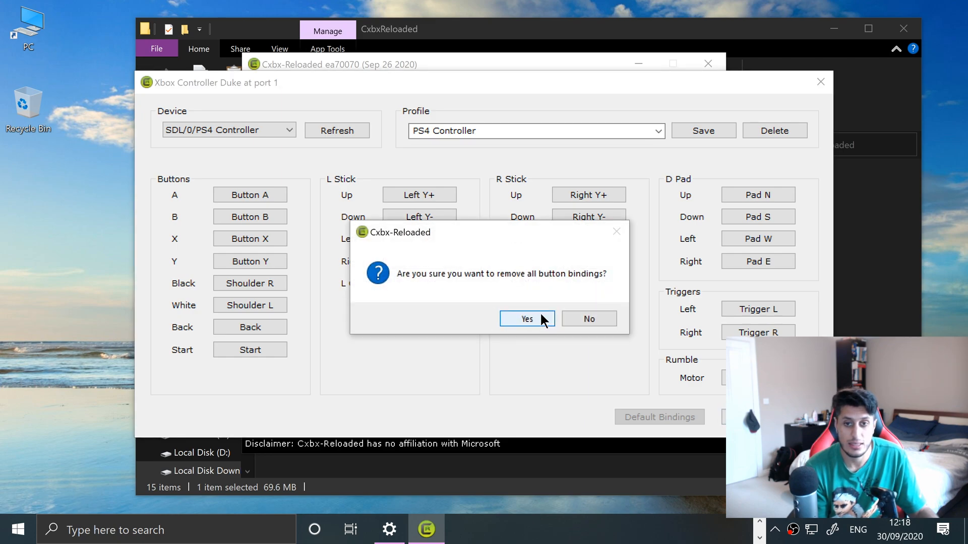
{"action": "left_click", "coordinate": [526, 319]}
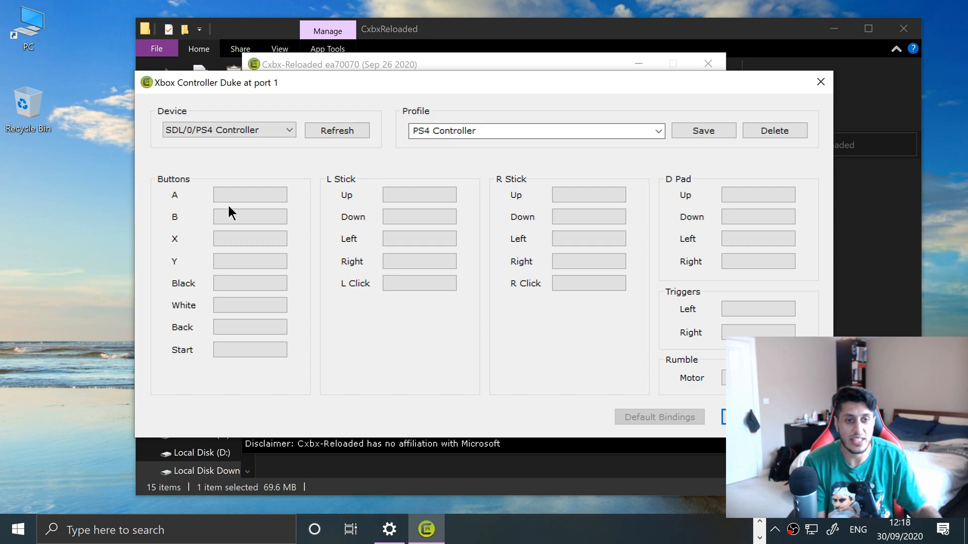
Bind the A, B, X and Y buttons to the matching PS4 face buttons
{"action": "left_click", "coordinate": [249, 194]}
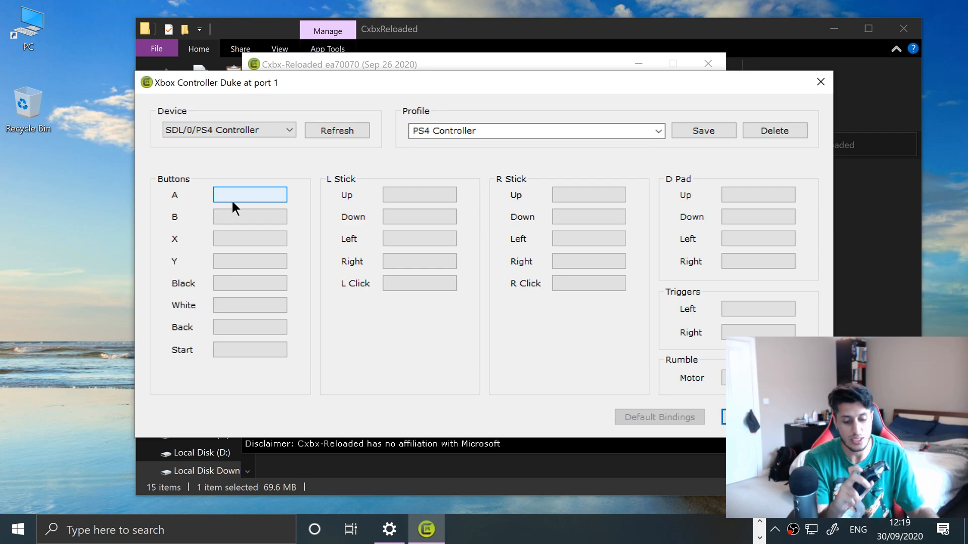
{"action": "left_click", "coordinate": [249, 195]}
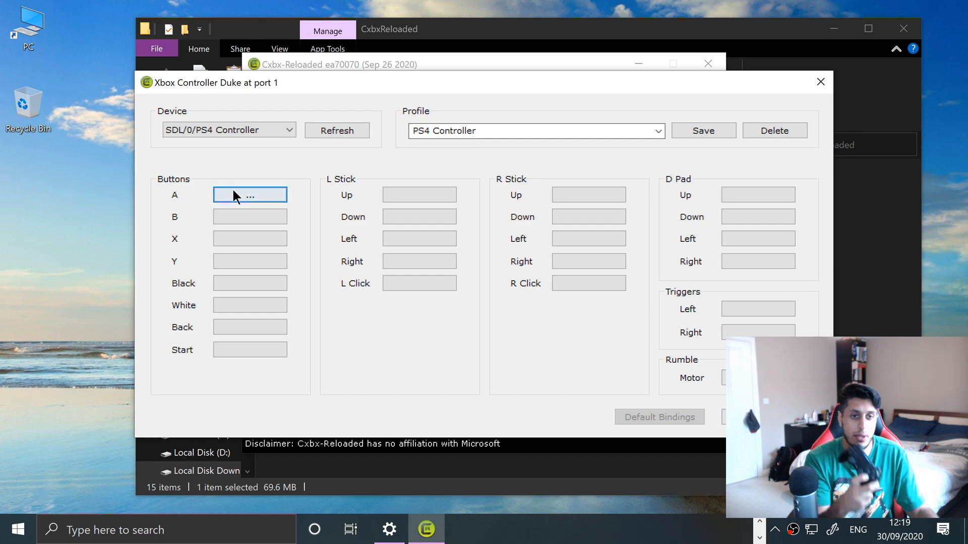
{"action": "left_click", "coordinate": [249, 217]}
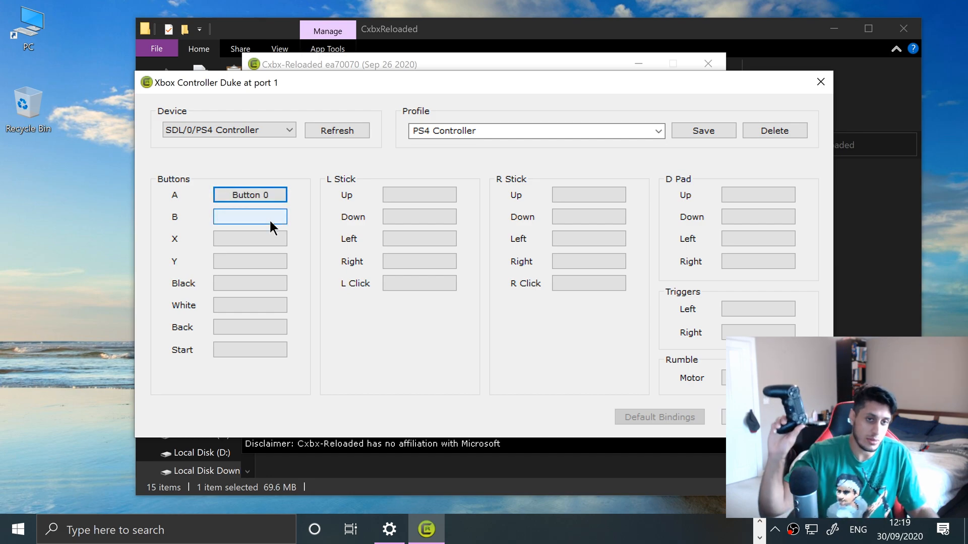
{"action": "left_click", "coordinate": [249, 216]}
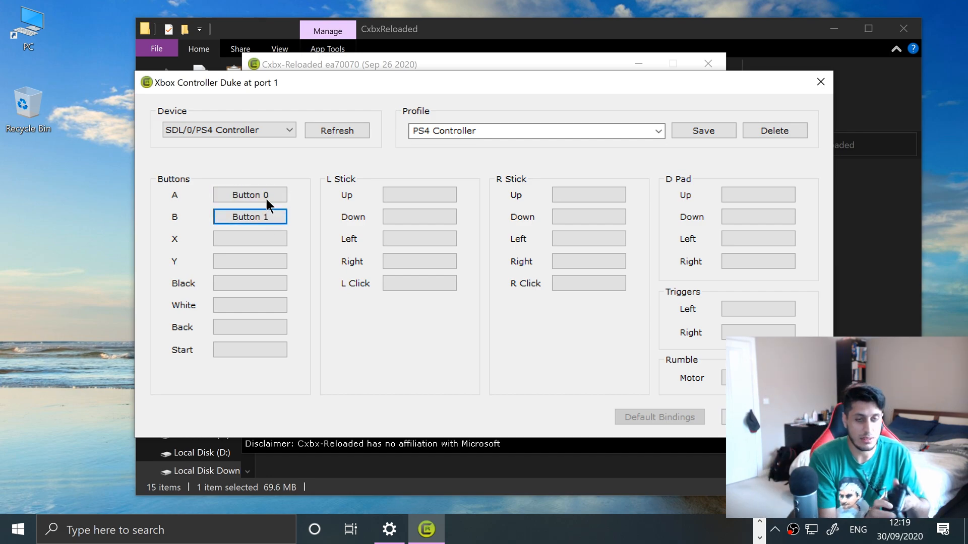
{"action": "left_click", "coordinate": [249, 239]}
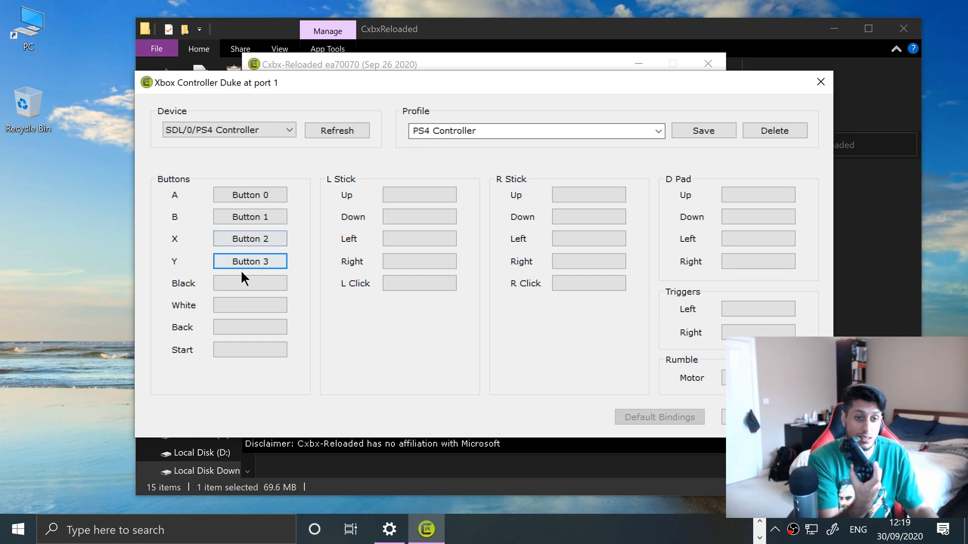
Bind Black, White, Back and Start, then the left stick's up direction
{"action": "left_click", "coordinate": [249, 282]}
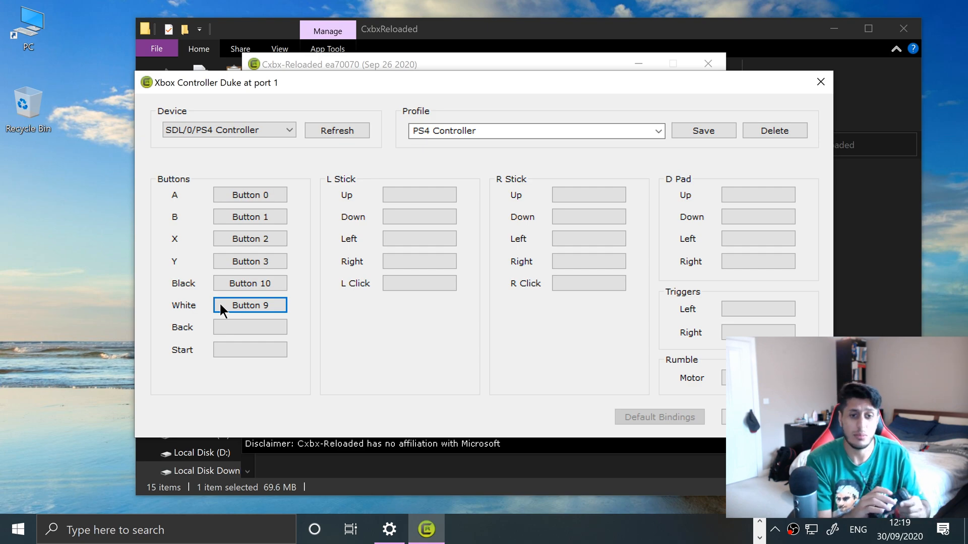
{"action": "left_click", "coordinate": [249, 327]}
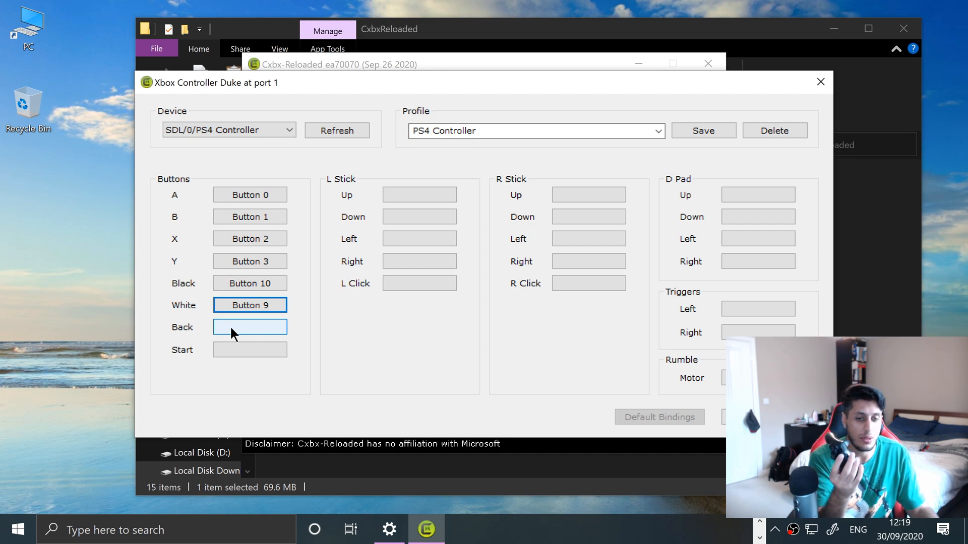
{"action": "left_click", "coordinate": [249, 327]}
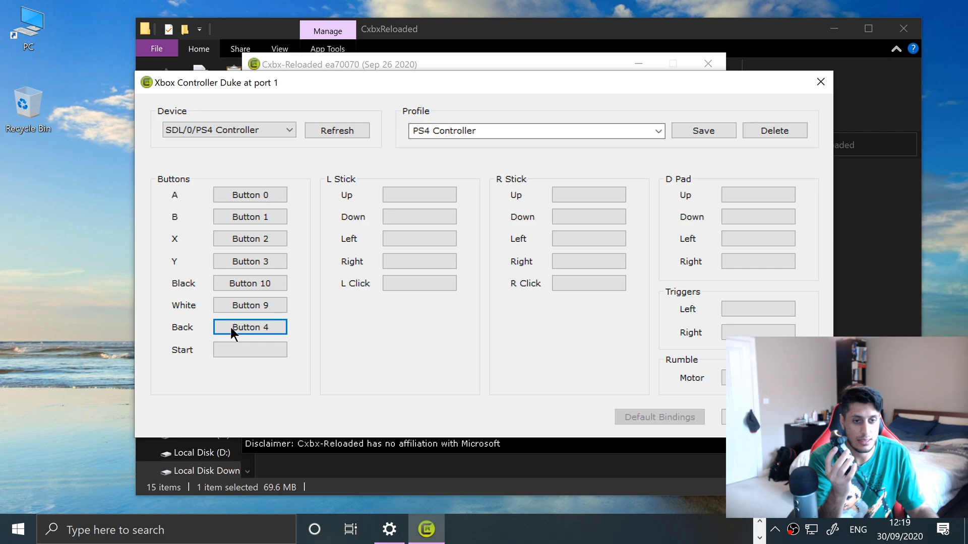
{"action": "left_click", "coordinate": [249, 350]}
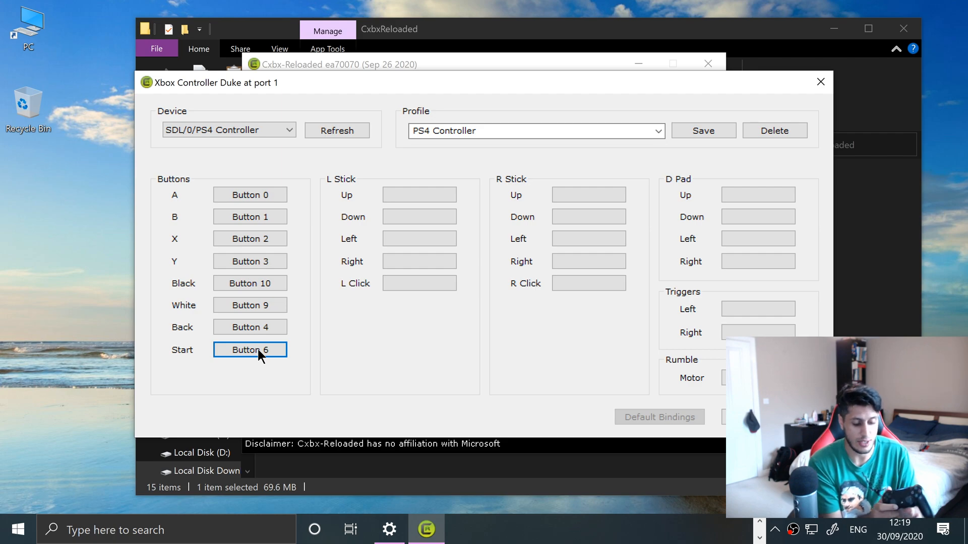
{"action": "left_click", "coordinate": [420, 194]}
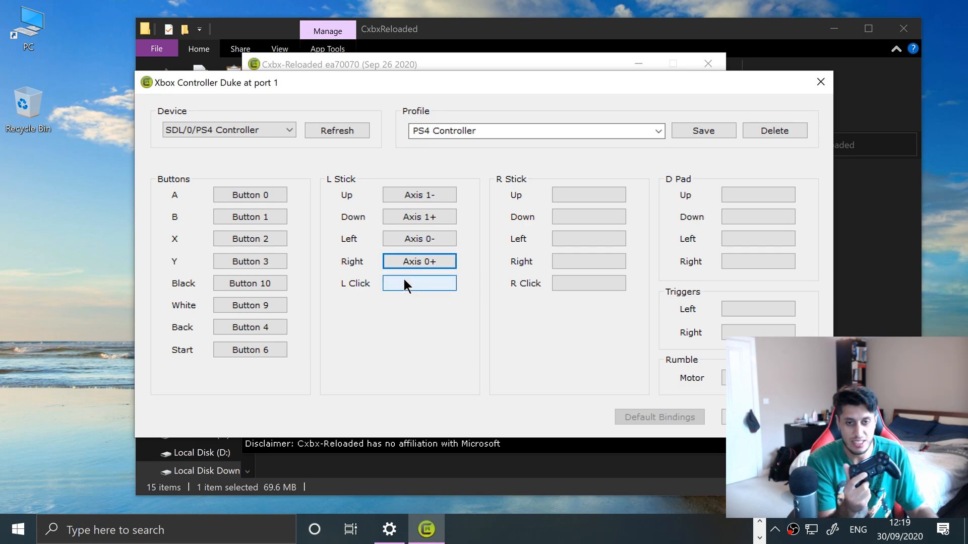
Bind the left stick click, the right stick's up direction and the right stick click
{"action": "left_click", "coordinate": [418, 283]}
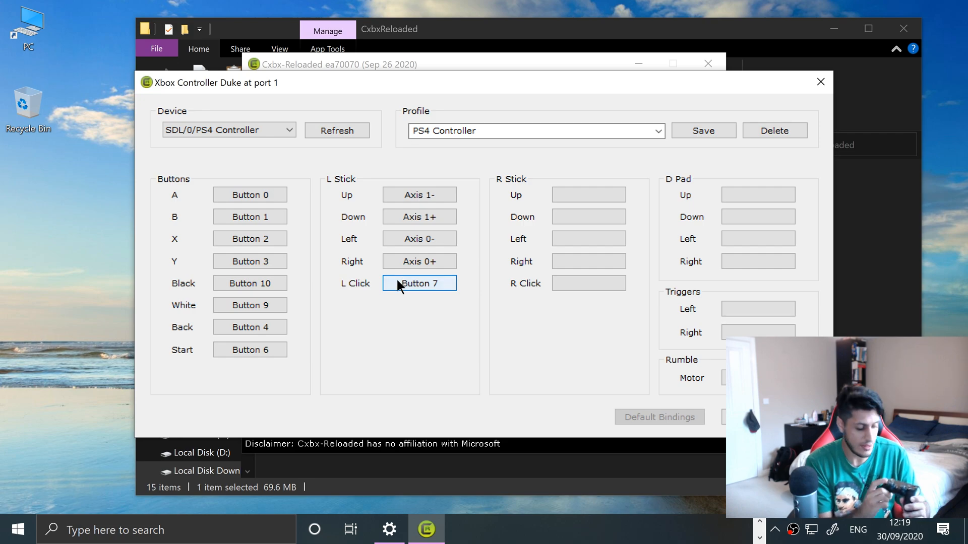
{"action": "left_click", "coordinate": [588, 195]}
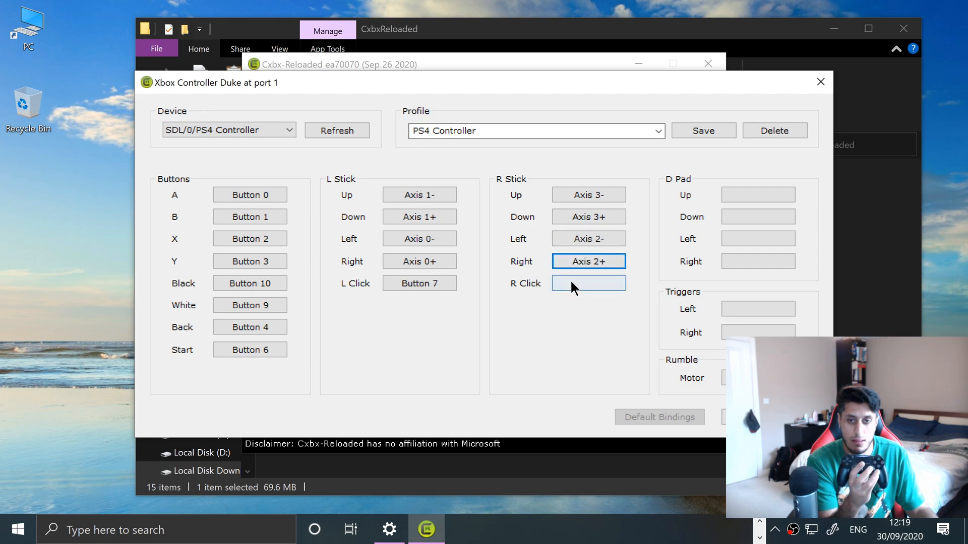
{"action": "left_click", "coordinate": [587, 283]}
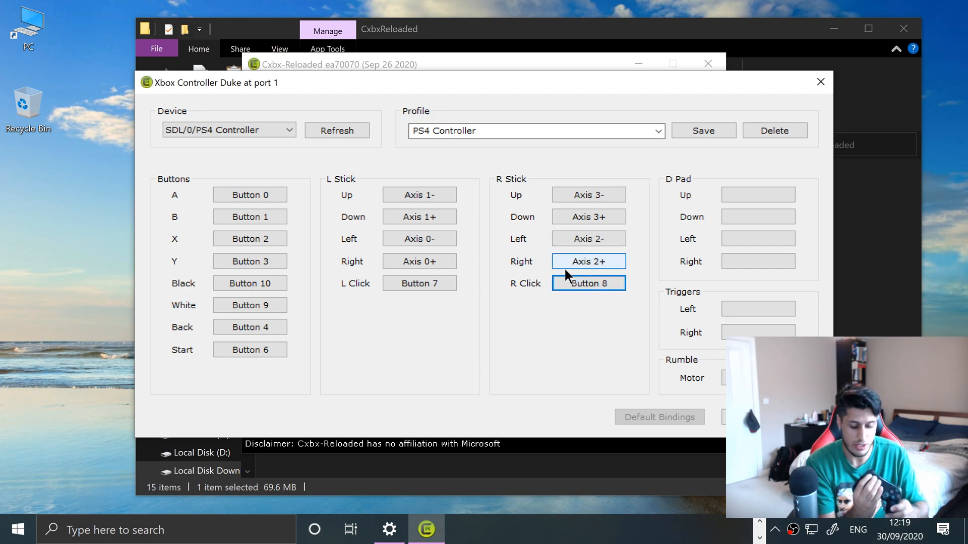
Bind the D pad up and down directions and both triggers
{"action": "left_click", "coordinate": [757, 195]}
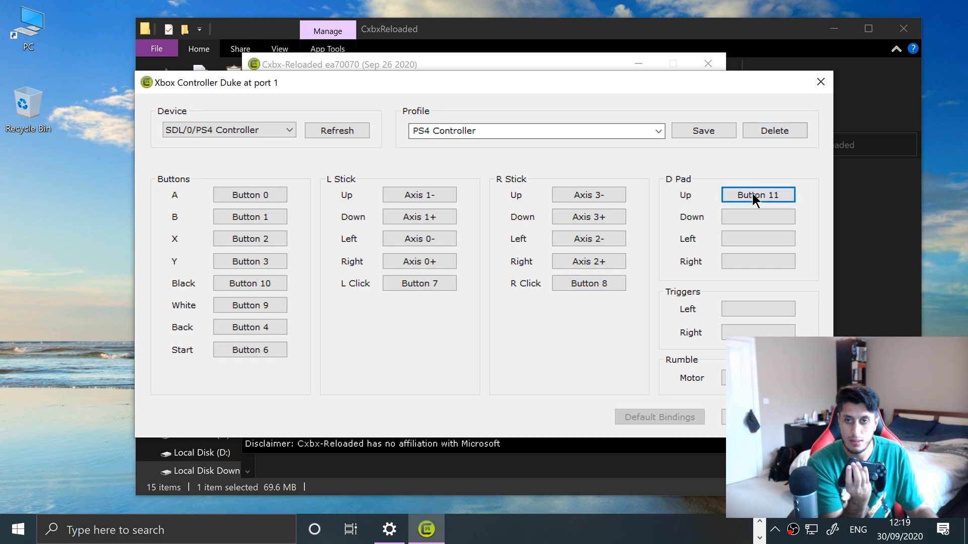
{"action": "left_click", "coordinate": [757, 238]}
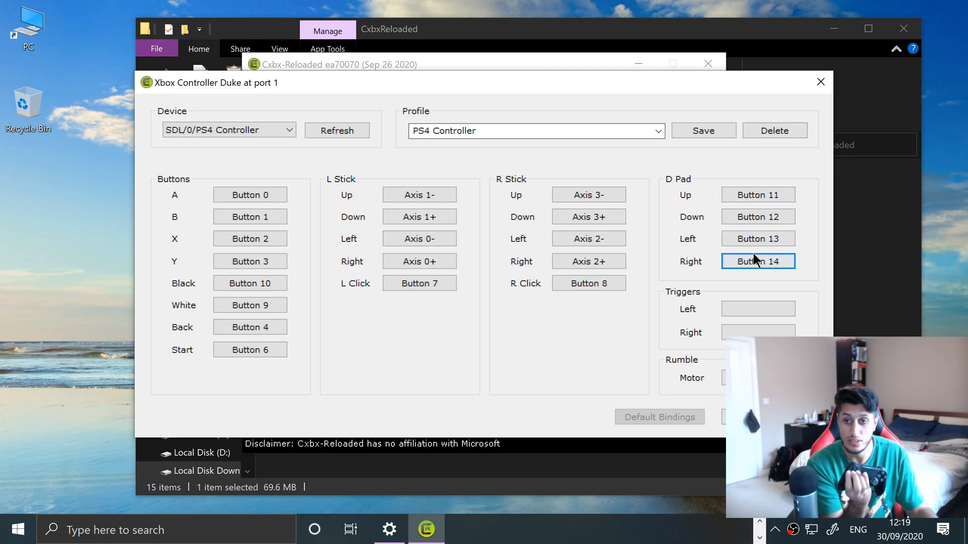
{"action": "left_click", "coordinate": [757, 239]}
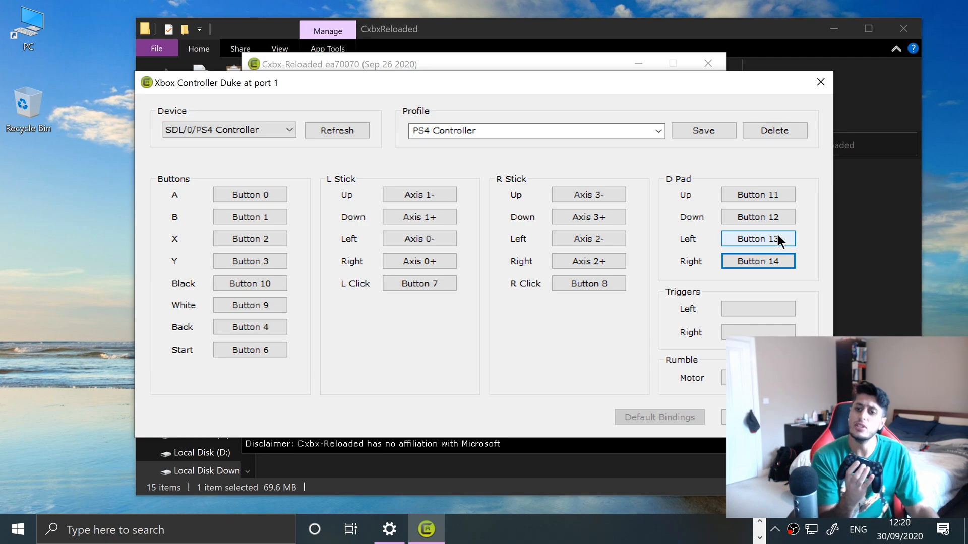
{"action": "left_click", "coordinate": [757, 308]}
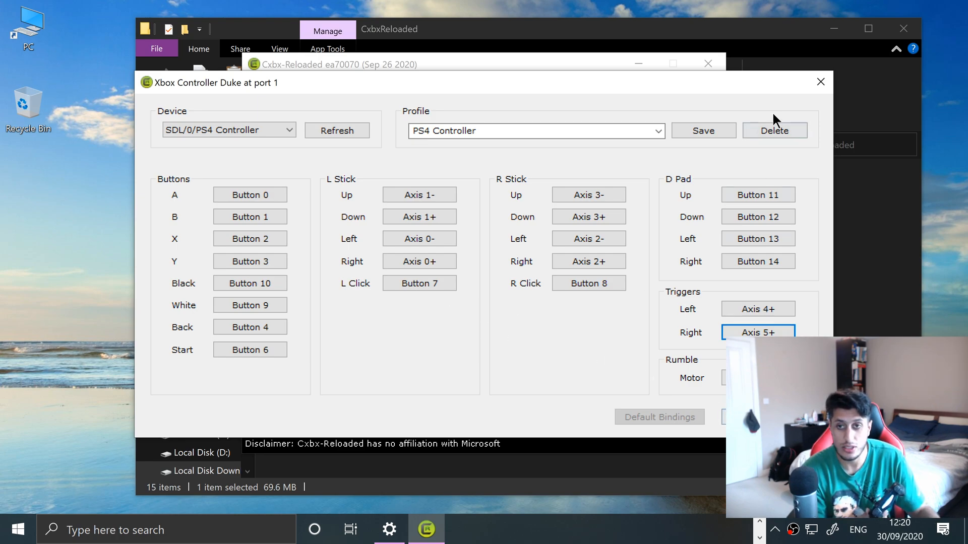
Keep the PS4 Controller profile selected and save the new bindings under it
{"action": "left_click", "coordinate": [659, 130]}
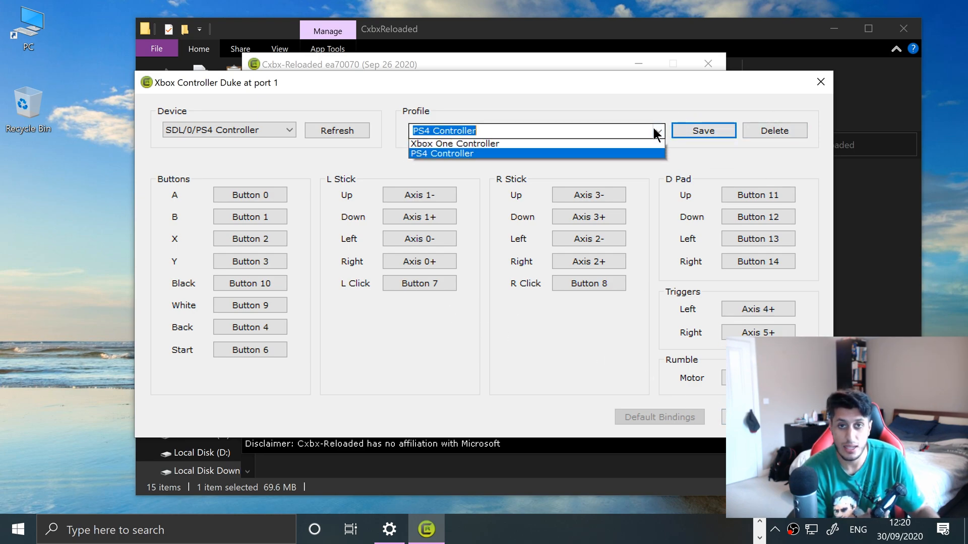
{"action": "mouse_move", "coordinate": [650, 149]}
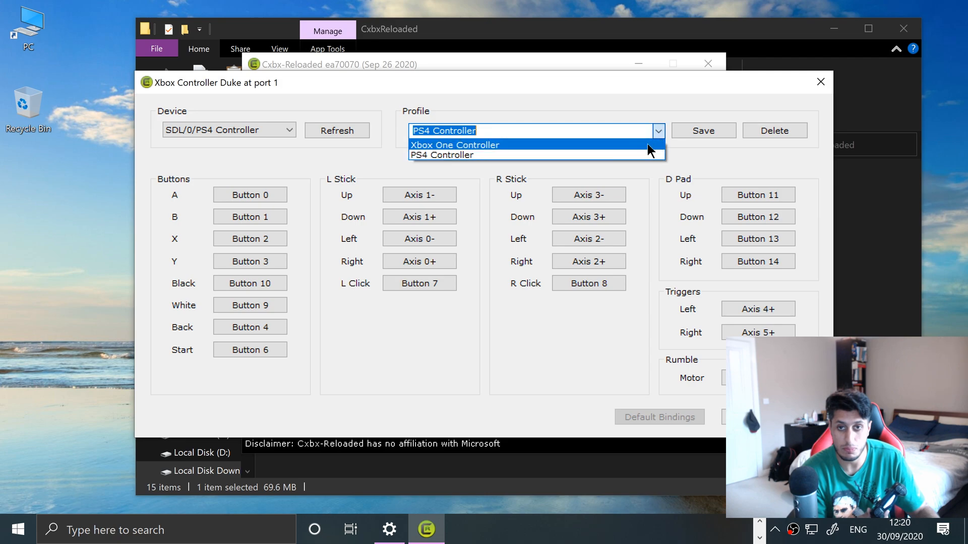
{"action": "left_click", "coordinate": [456, 156]}
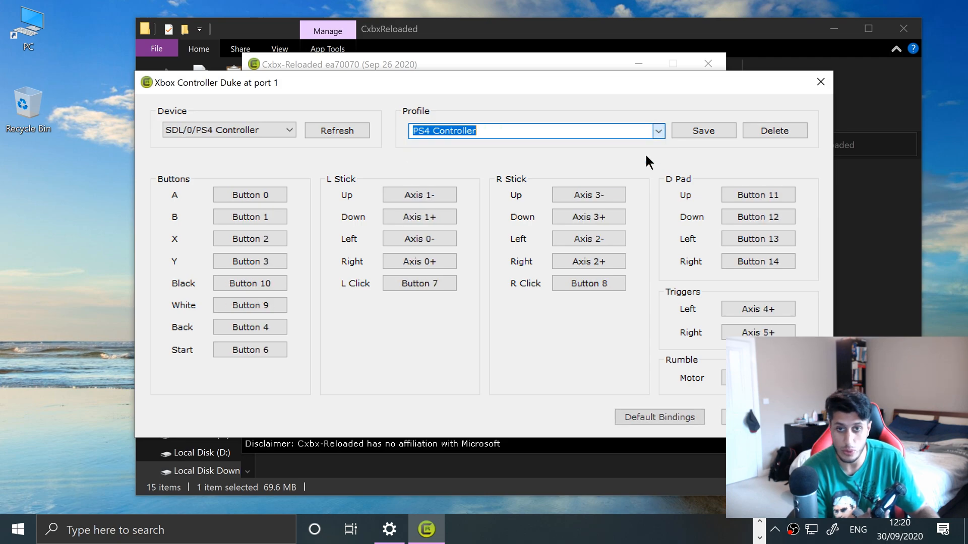
{"action": "left_click", "coordinate": [819, 82]}
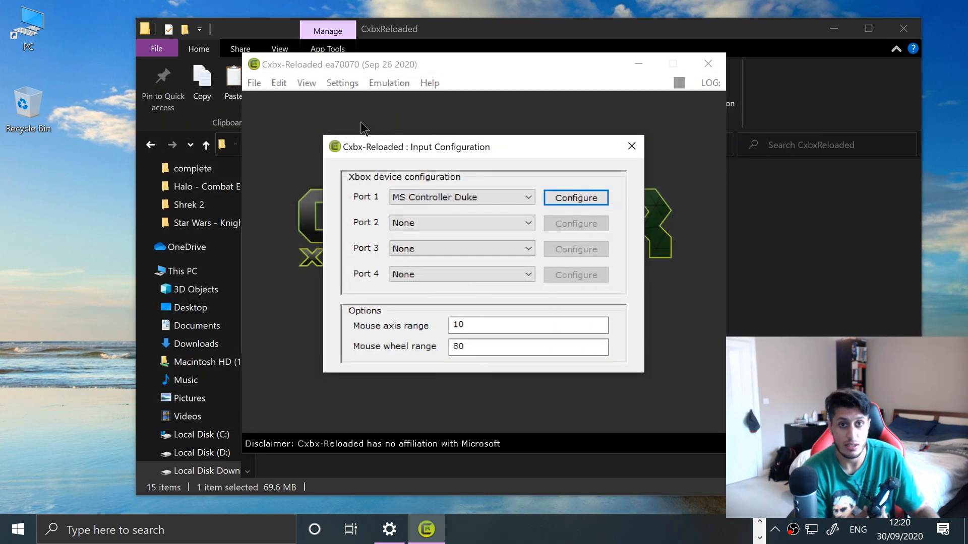
Close Input Configuration, load Shrek 2 via File and start emulation to reach its main menu
{"action": "left_click", "coordinate": [632, 146]}
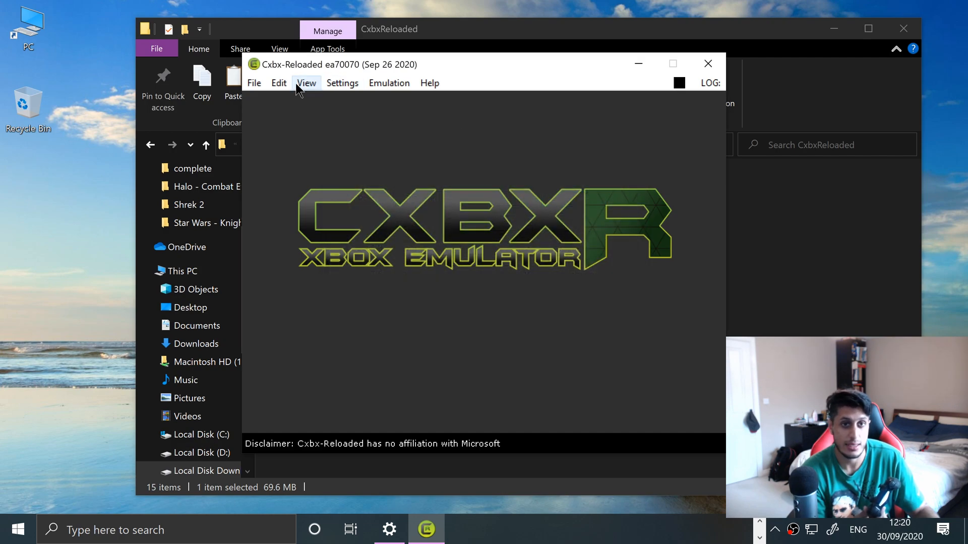
{"action": "left_click", "coordinate": [253, 83]}
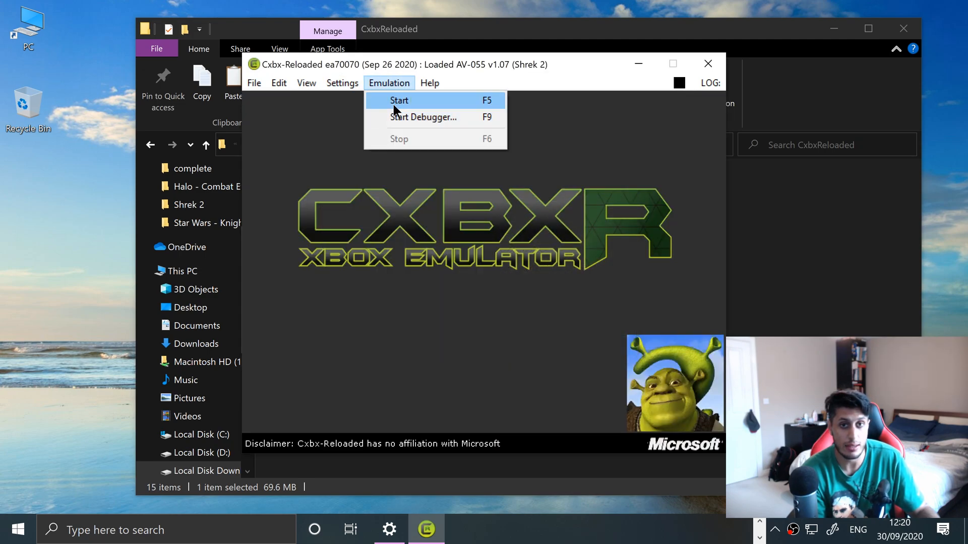
{"action": "left_click", "coordinate": [399, 100]}
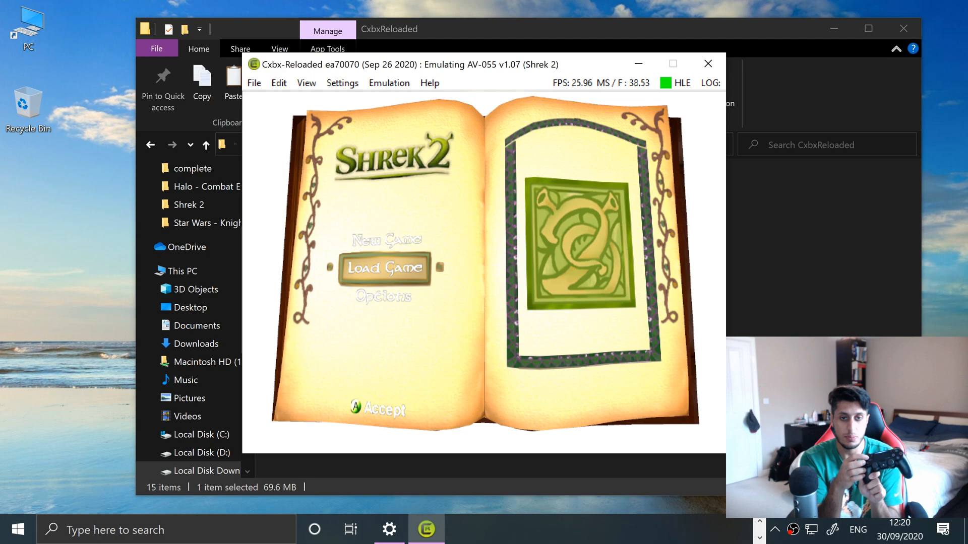
Move the Shrek 2 main menu highlight from Load Game up to New Game with the D-pad
{"action": "key", "text": "Up"}
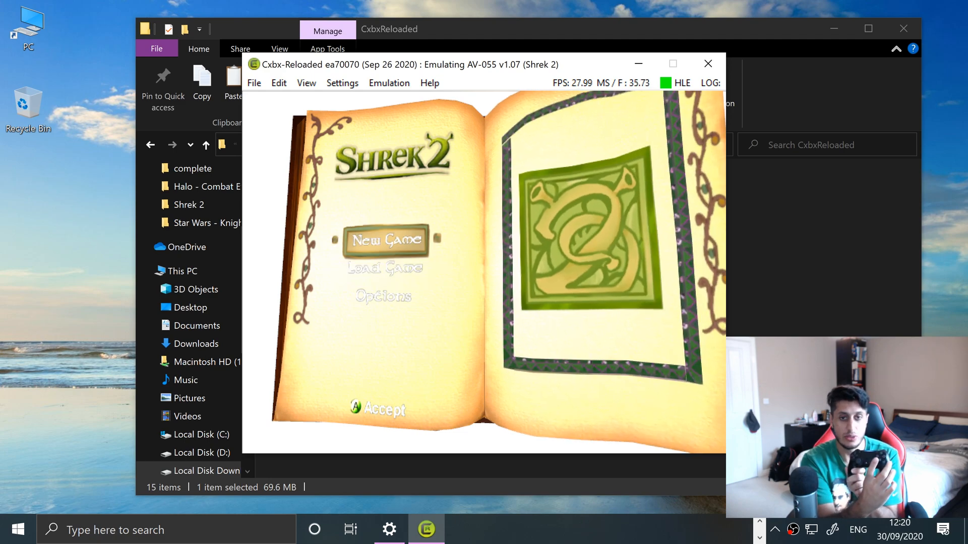